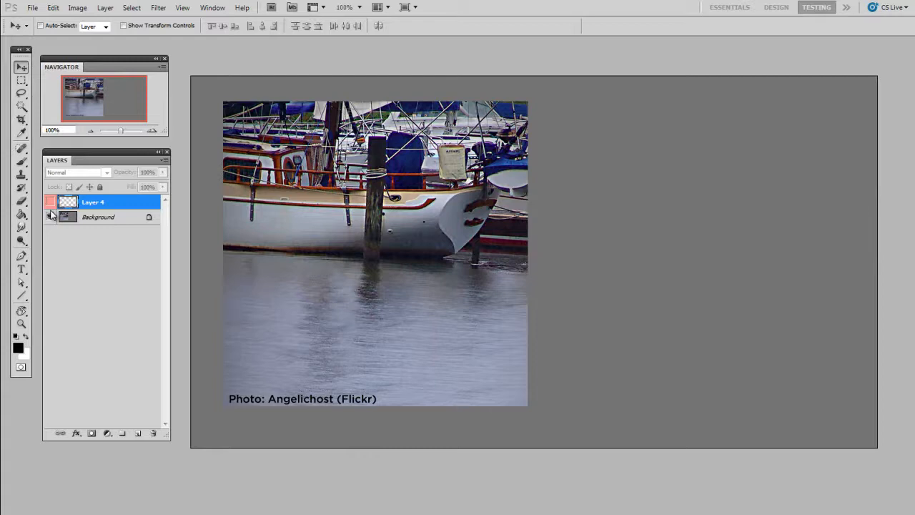
- Show Layer 4, move its square marker onto the water, and add empty Layer 5 above
click(50, 218)
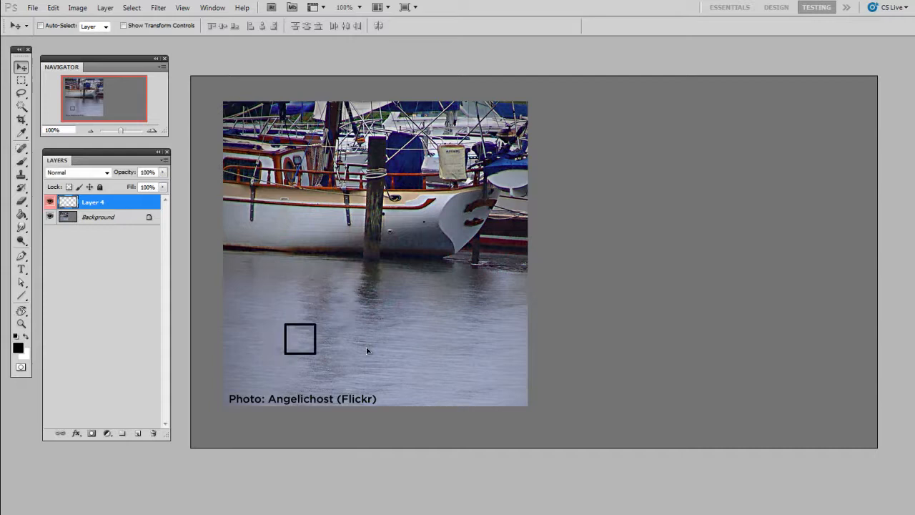
drag(300, 338, 421, 338)
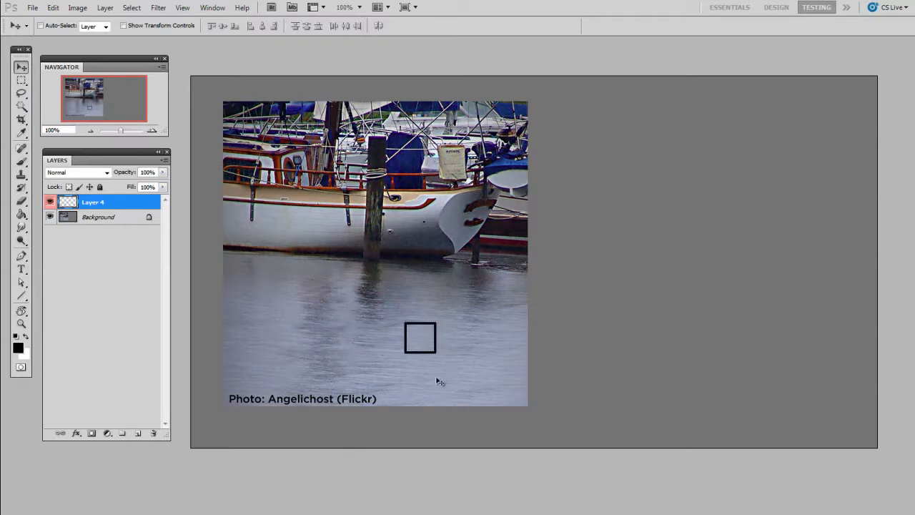
drag(421, 338, 414, 349)
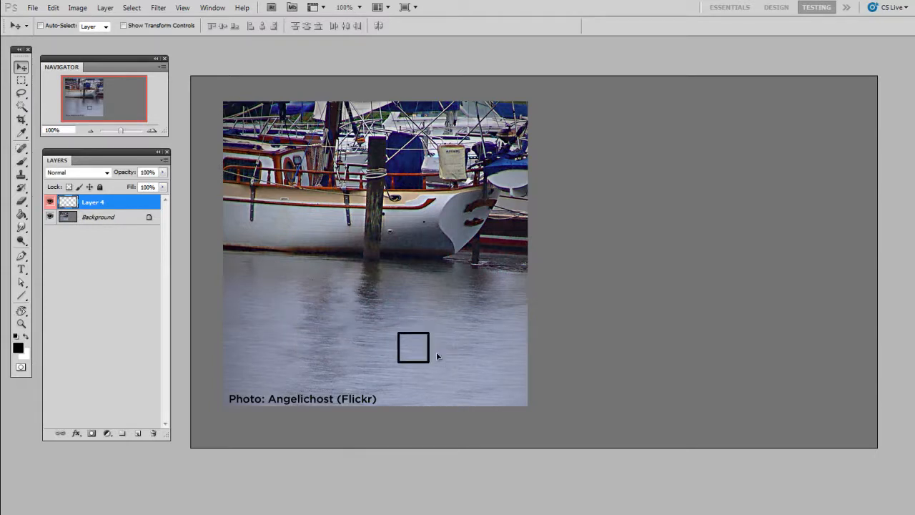
drag(413, 348, 440, 351)
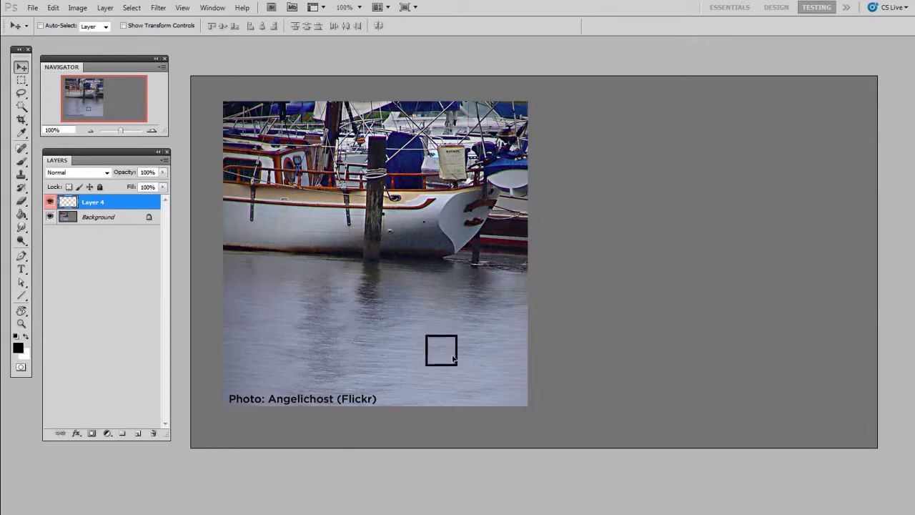
drag(440, 350, 432, 352)
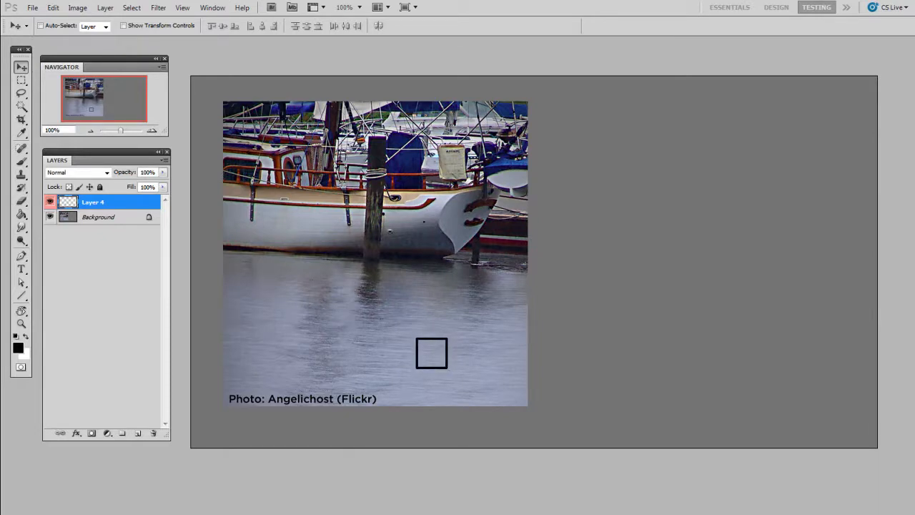
click(137, 434)
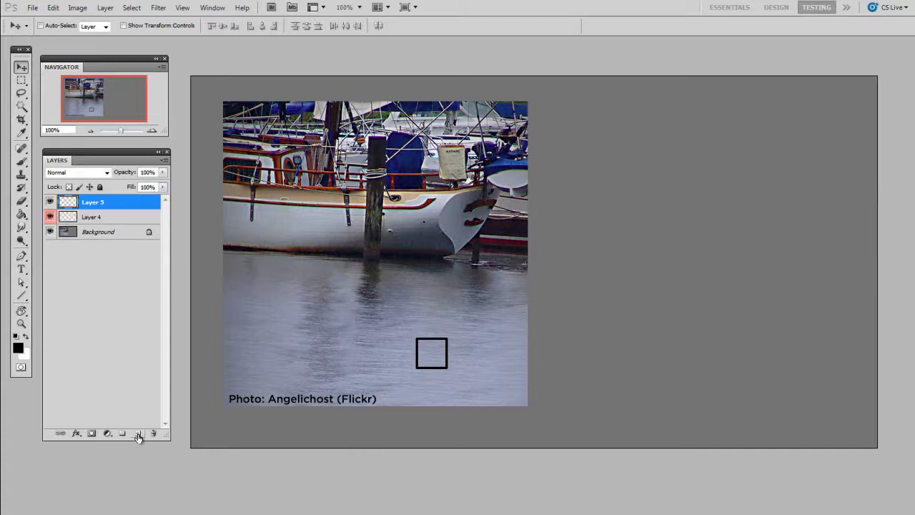
- Choose a light grayish-blue foreground colour in the Color Picker as a guess for the water
click(17, 344)
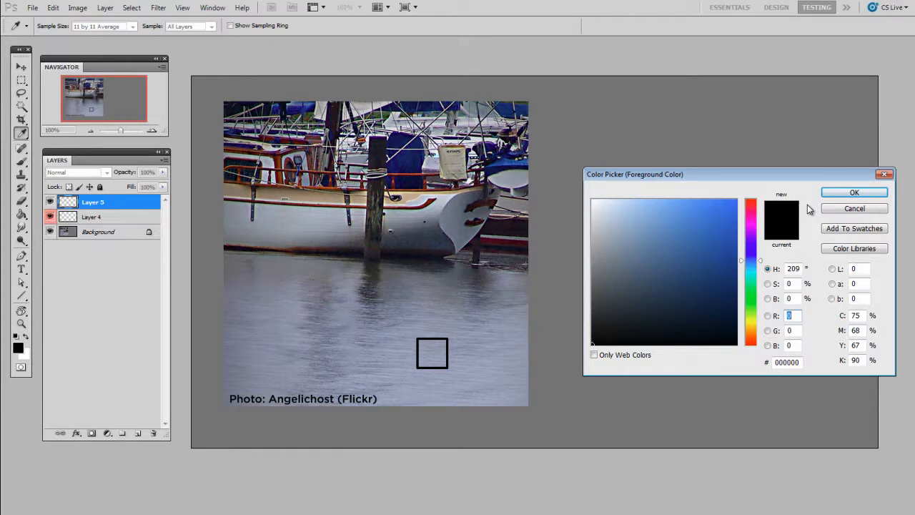
click(633, 242)
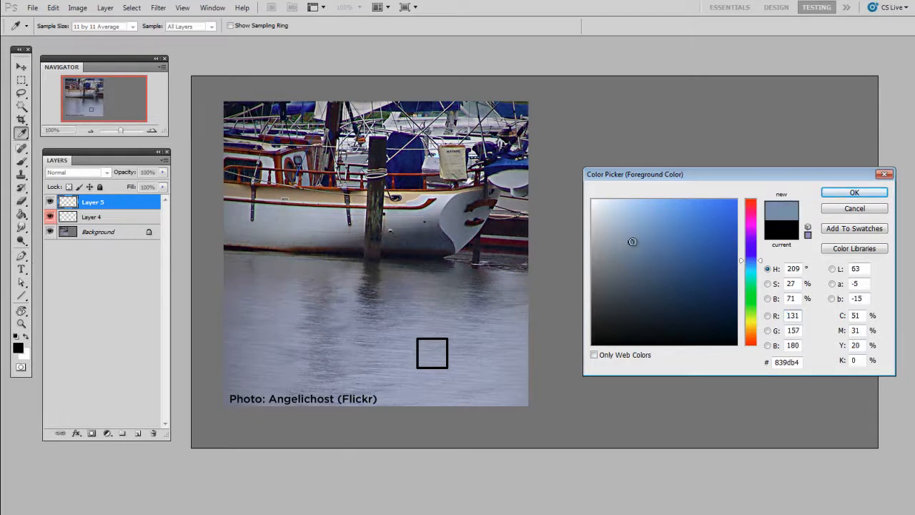
click(619, 226)
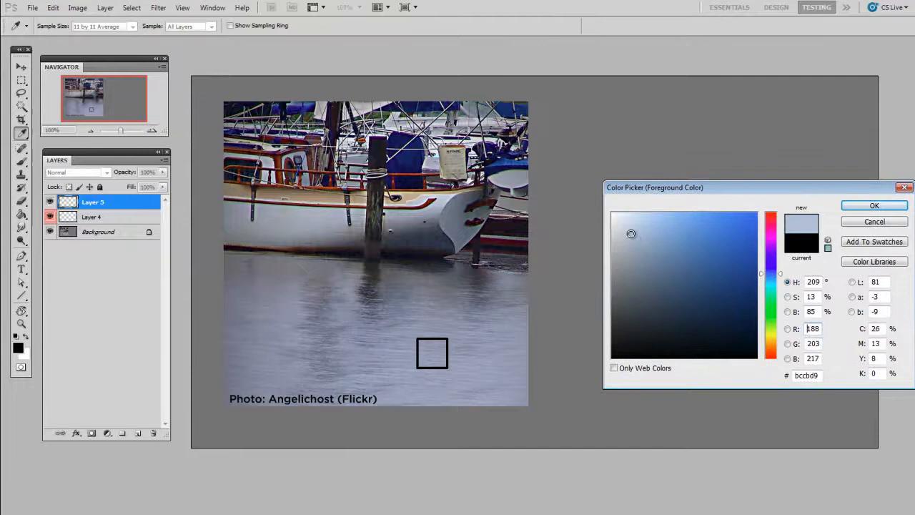
click(641, 229)
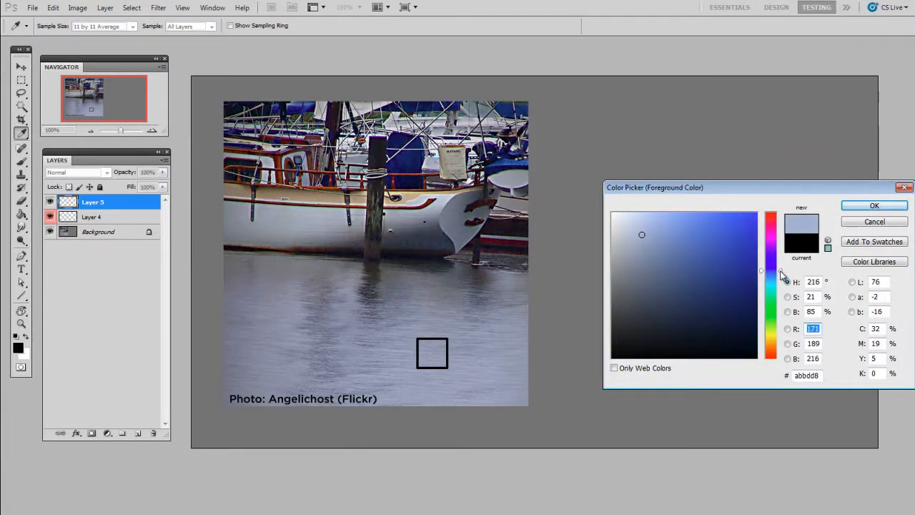
click(635, 236)
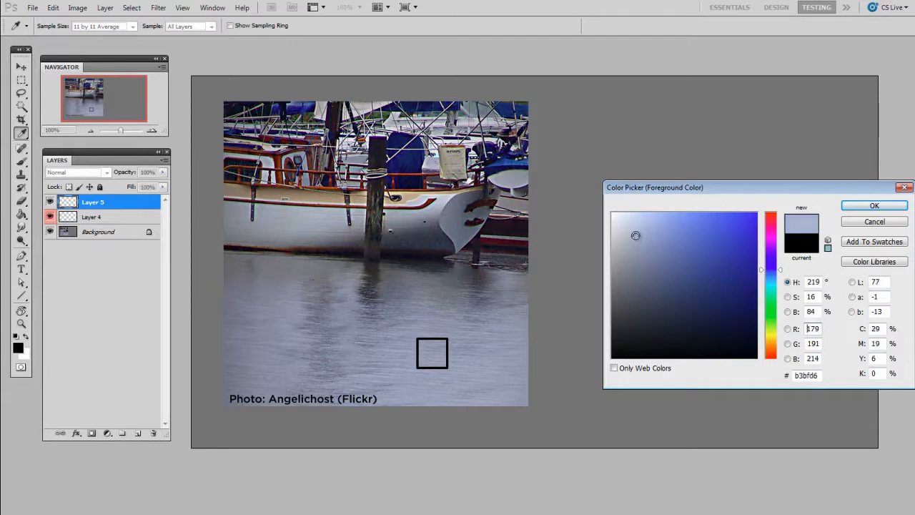
click(641, 228)
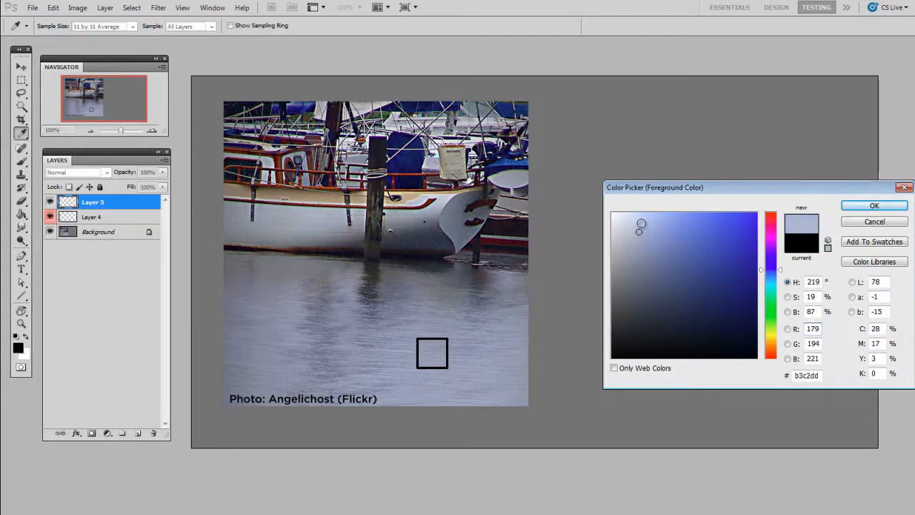
click(641, 223)
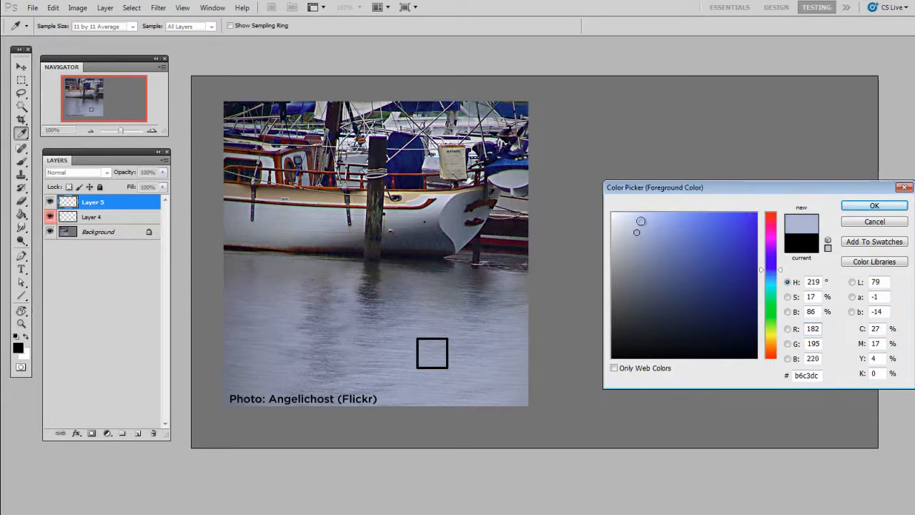
click(874, 206)
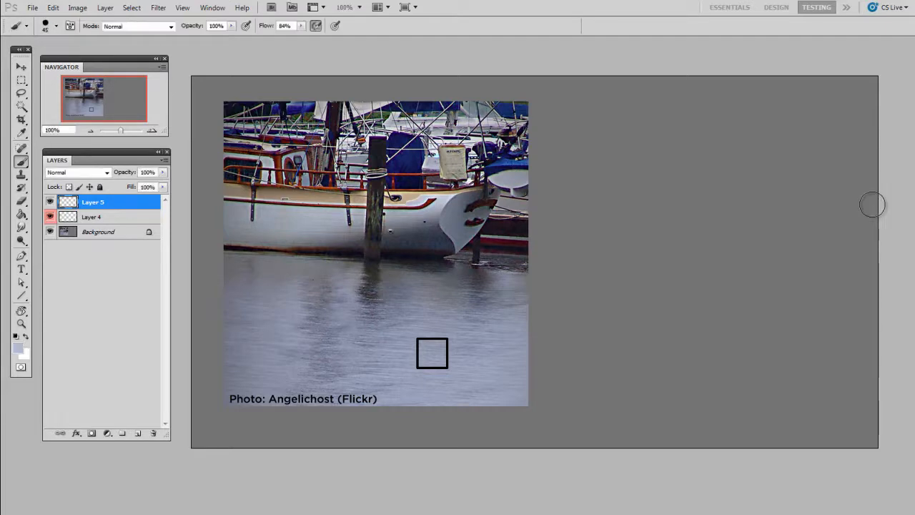
mouse_move(729, 312)
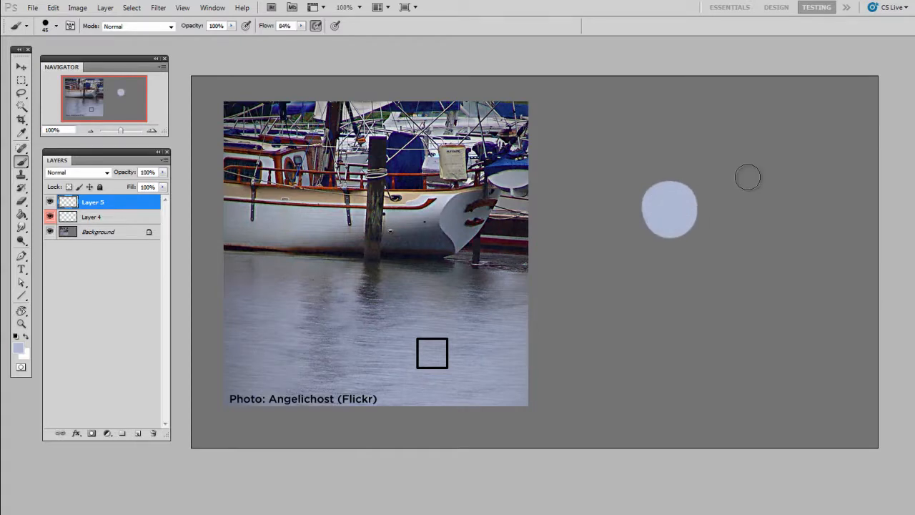
mouse_move(507, 306)
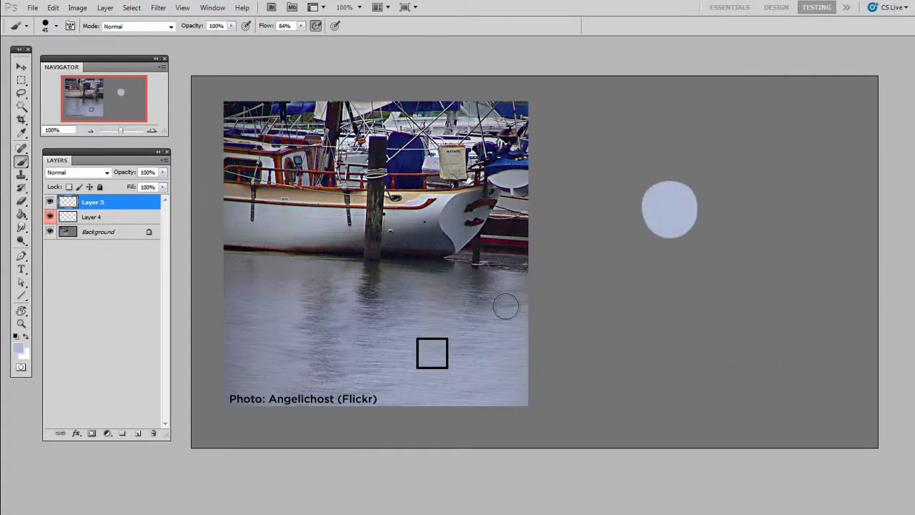
- Sample the water inside the square marker with the Eyedropper at 11 by 11 average
click(20, 135)
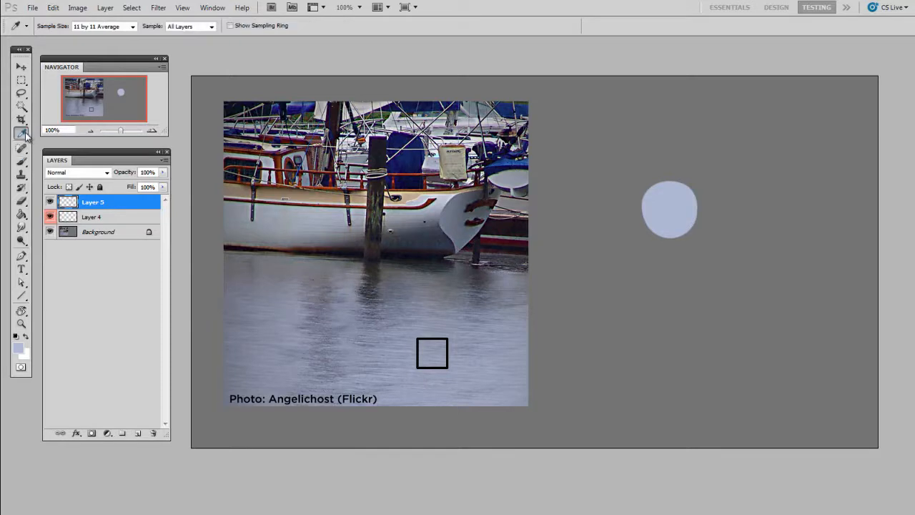
click(132, 25)
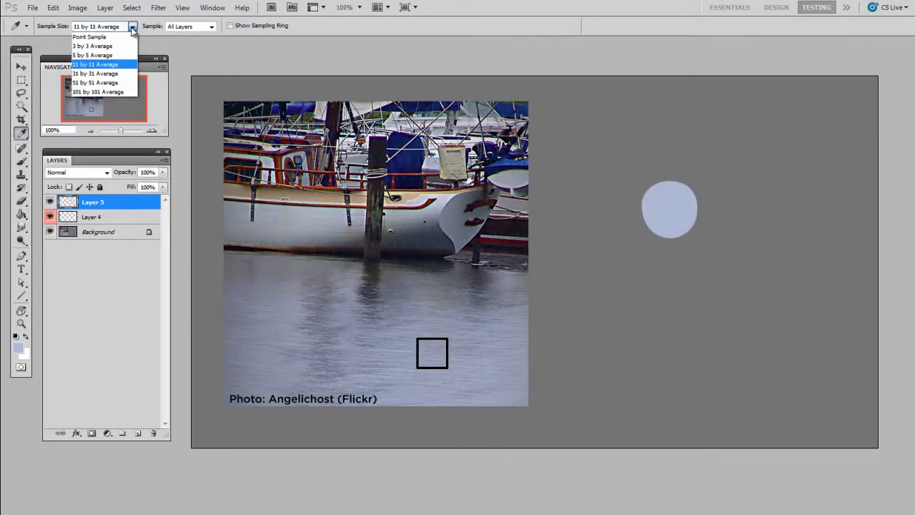
mouse_move(120, 64)
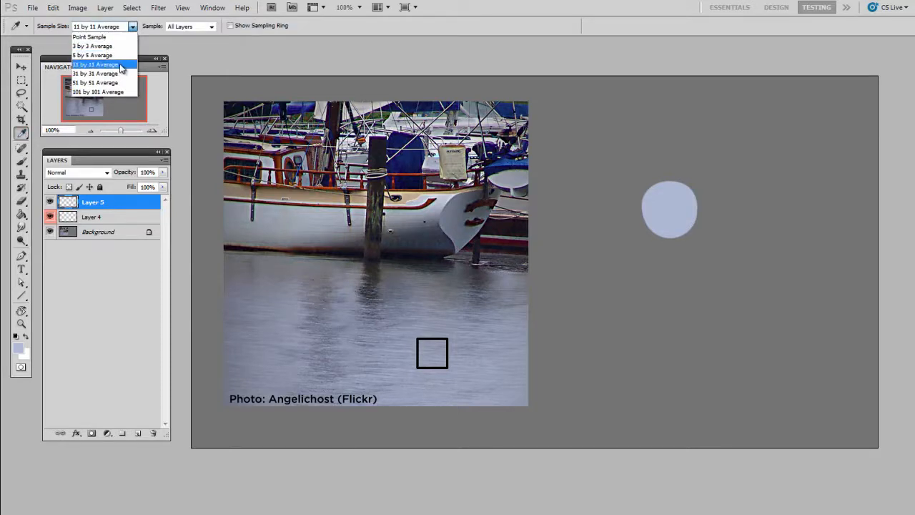
click(94, 65)
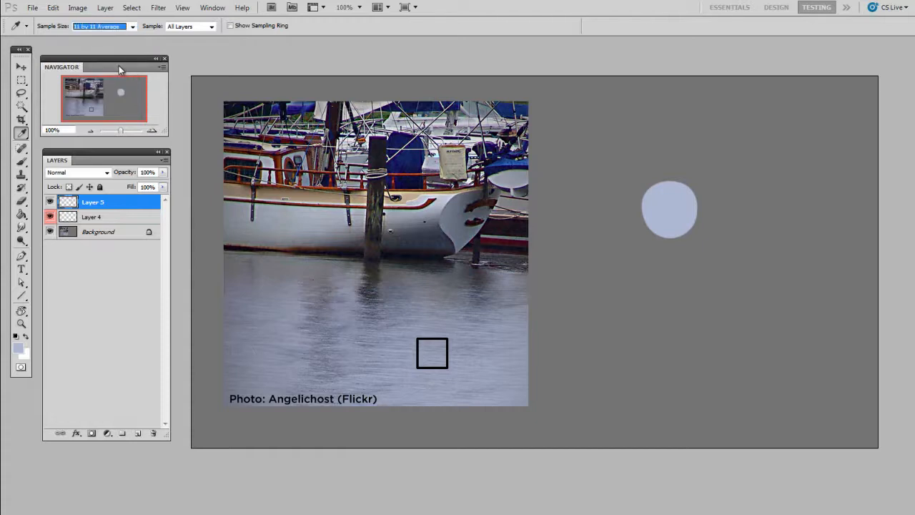
mouse_move(438, 352)
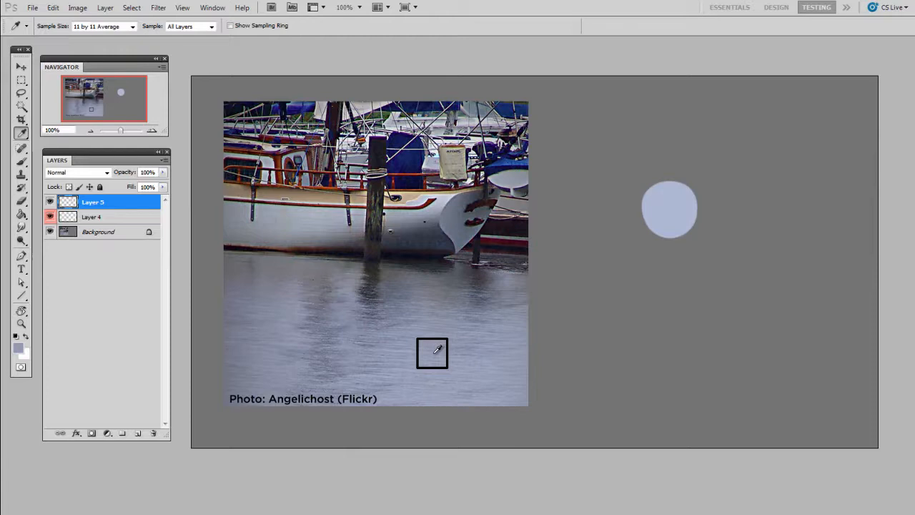
click(21, 161)
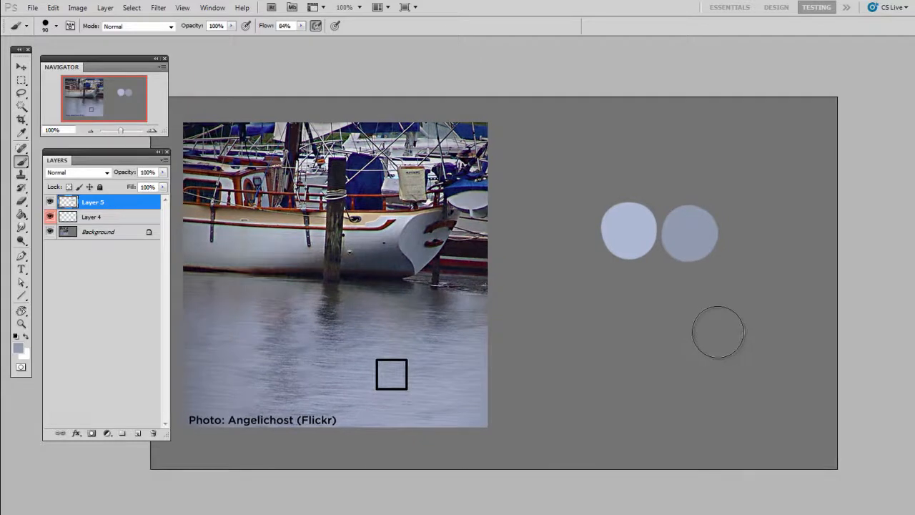
mouse_move(689, 404)
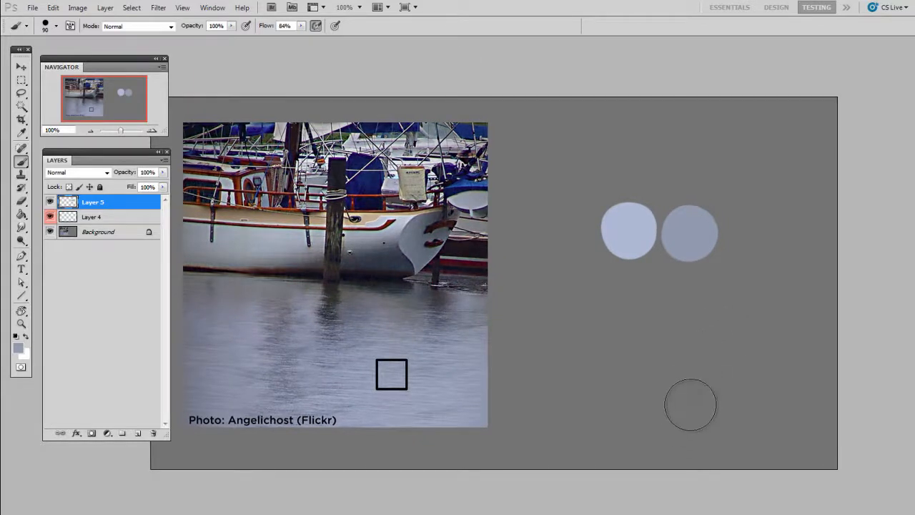
- Check the sampled colour's HSB values against the guess in the Color Picker, then close it
click(16, 345)
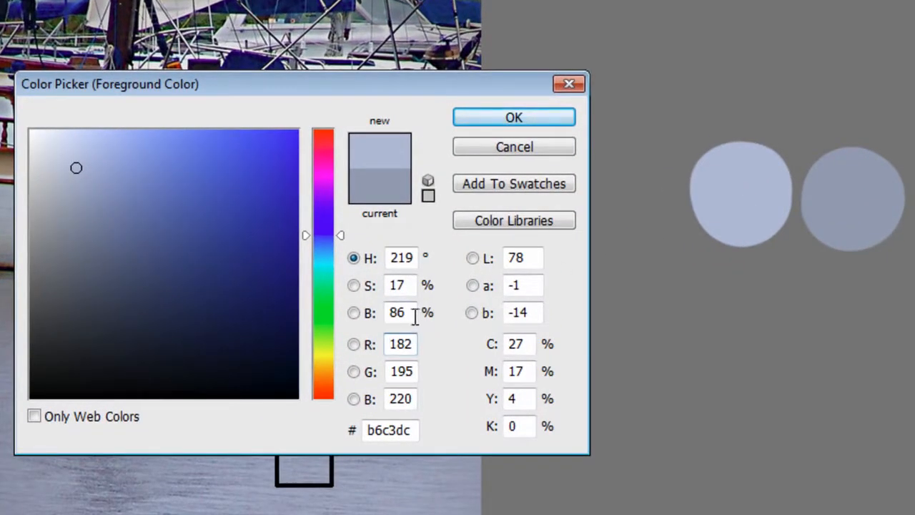
mouse_move(463, 309)
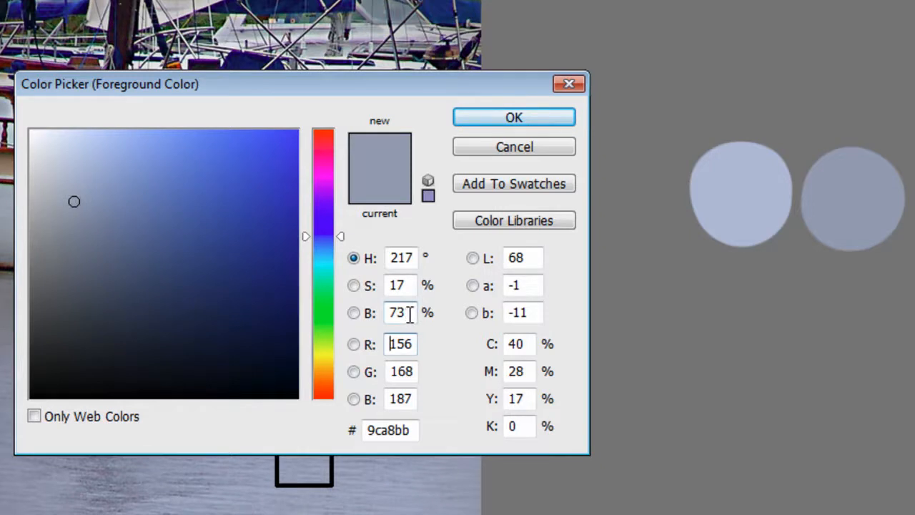
mouse_move(741, 208)
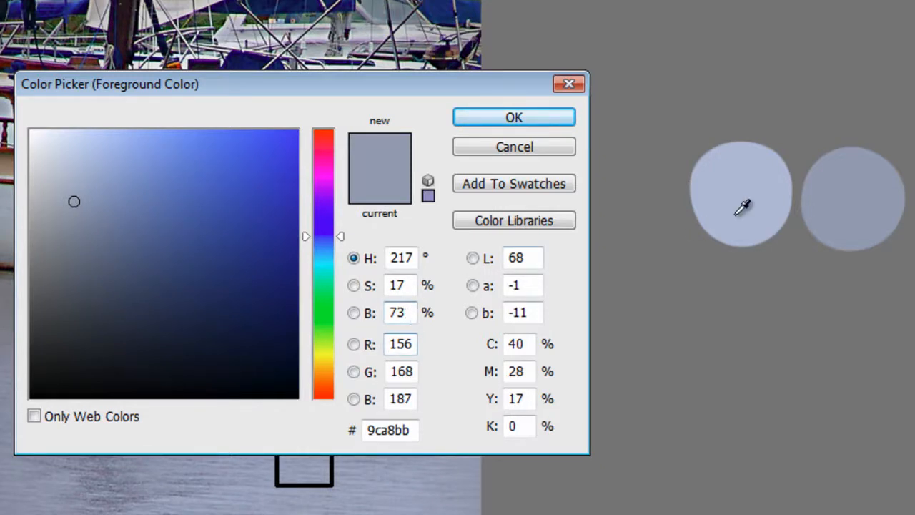
mouse_move(350, 243)
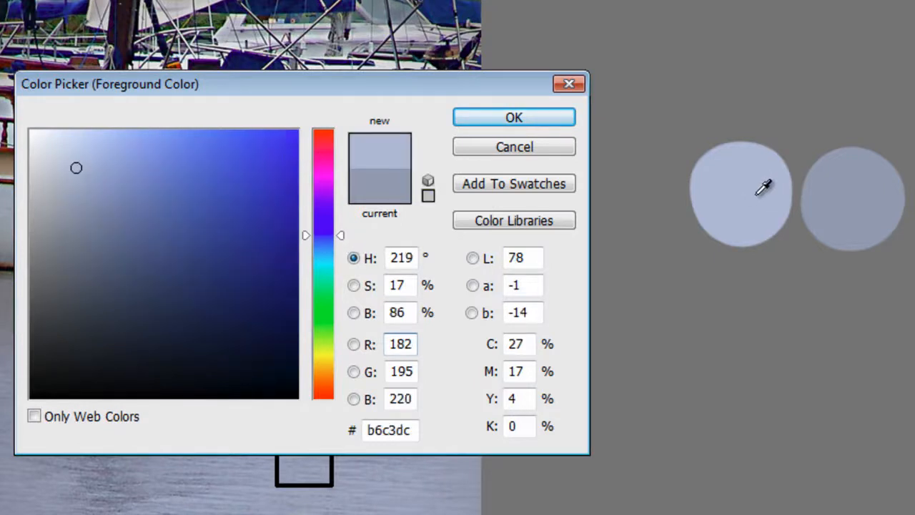
mouse_move(766, 189)
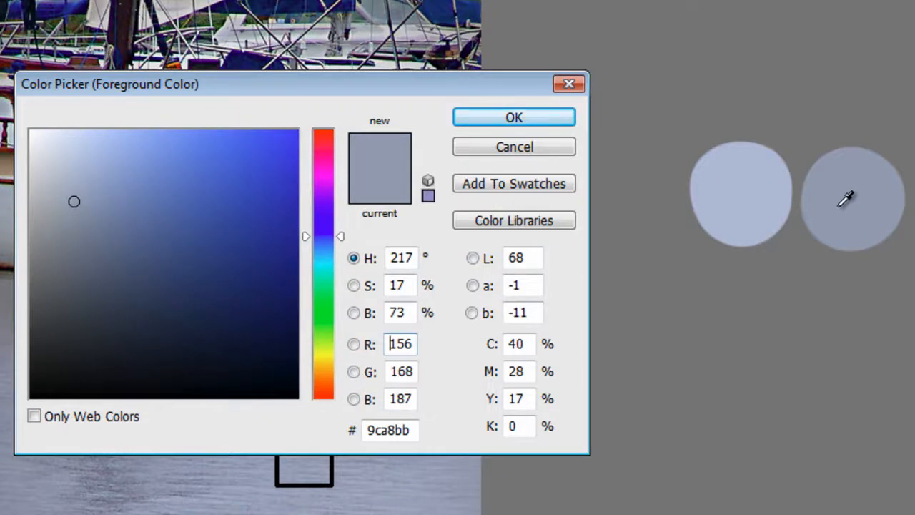
mouse_move(818, 229)
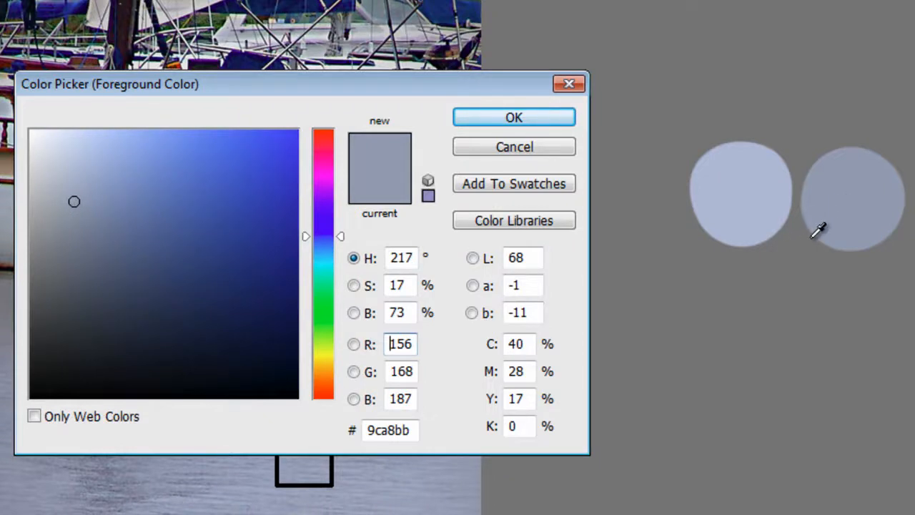
mouse_move(758, 255)
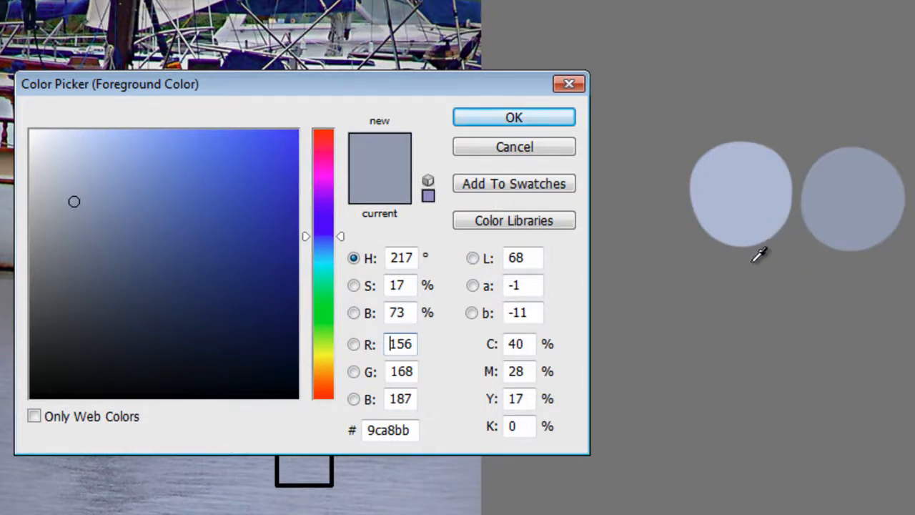
mouse_move(704, 360)
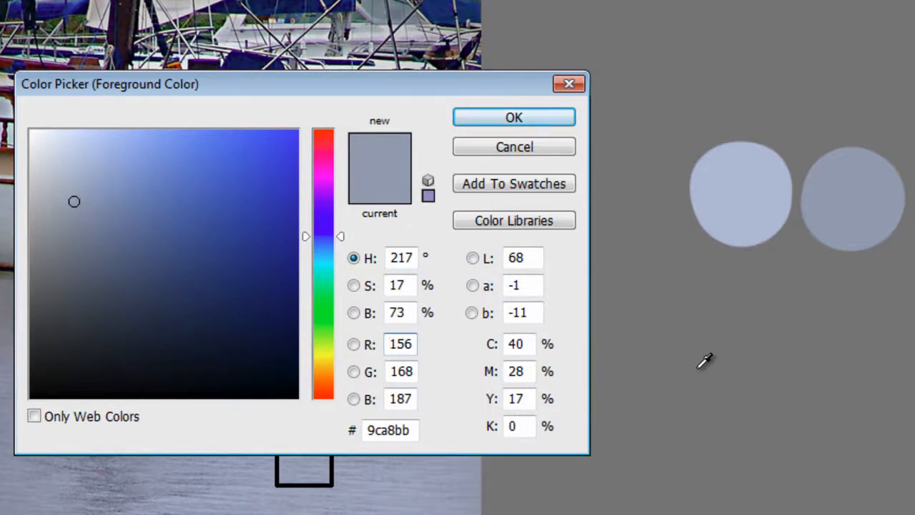
click(513, 117)
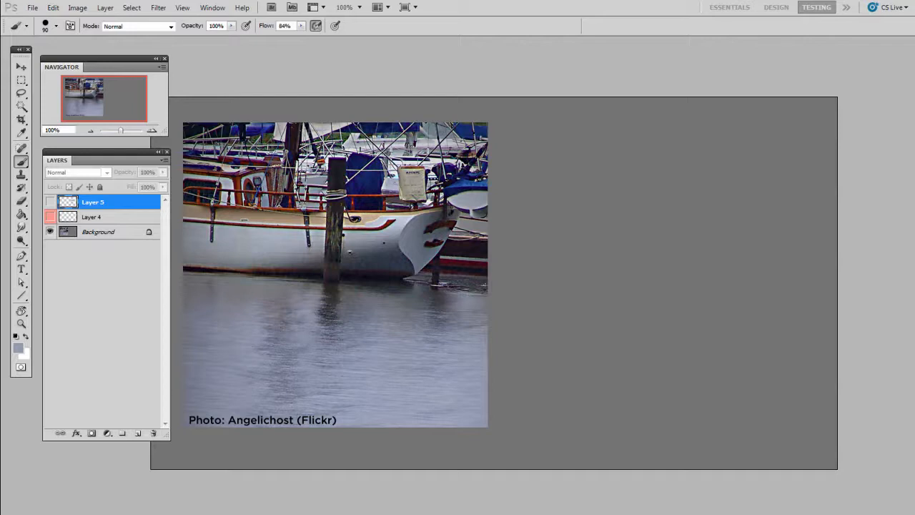
mouse_move(140, 435)
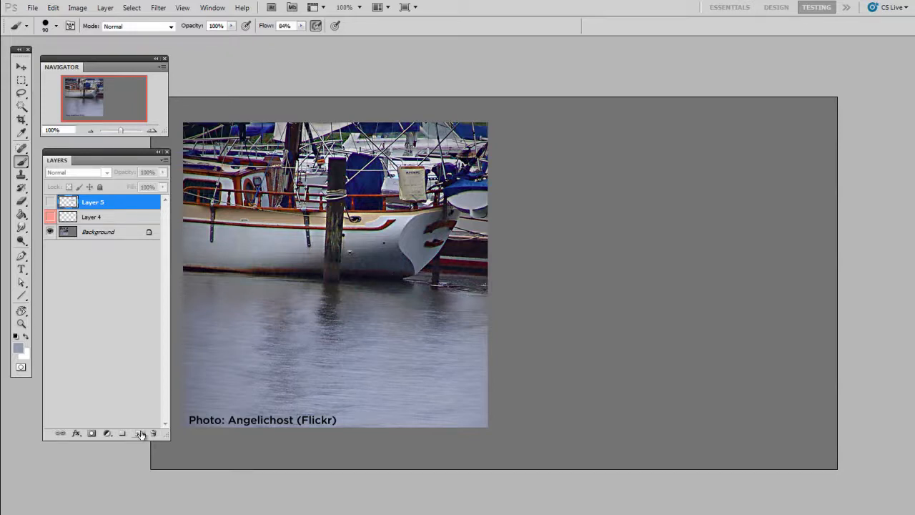
- On new Layer 6, marquee a square over the hull and fill it with 50% gray
click(20, 80)
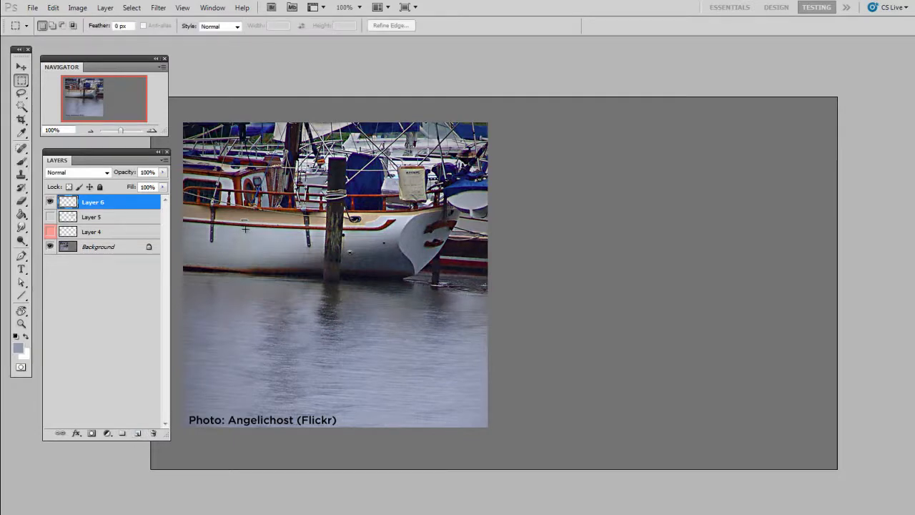
drag(232, 215, 342, 320)
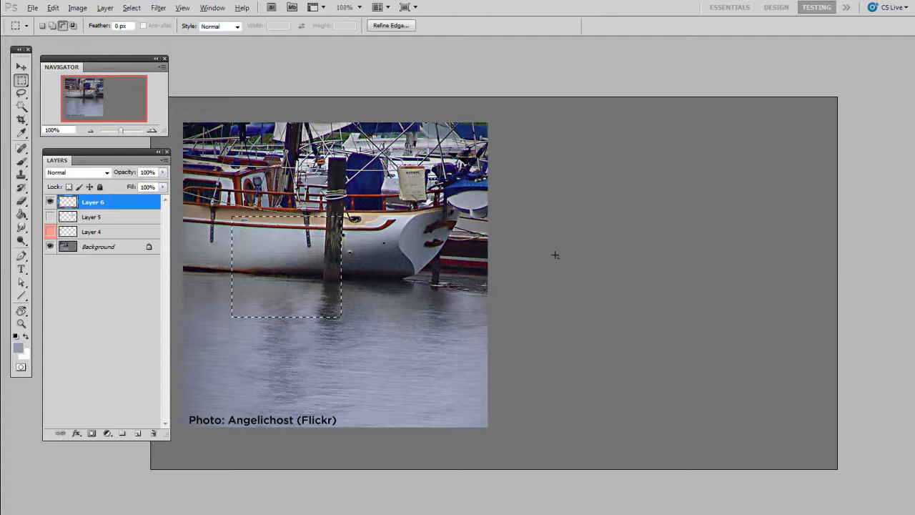
click(20, 215)
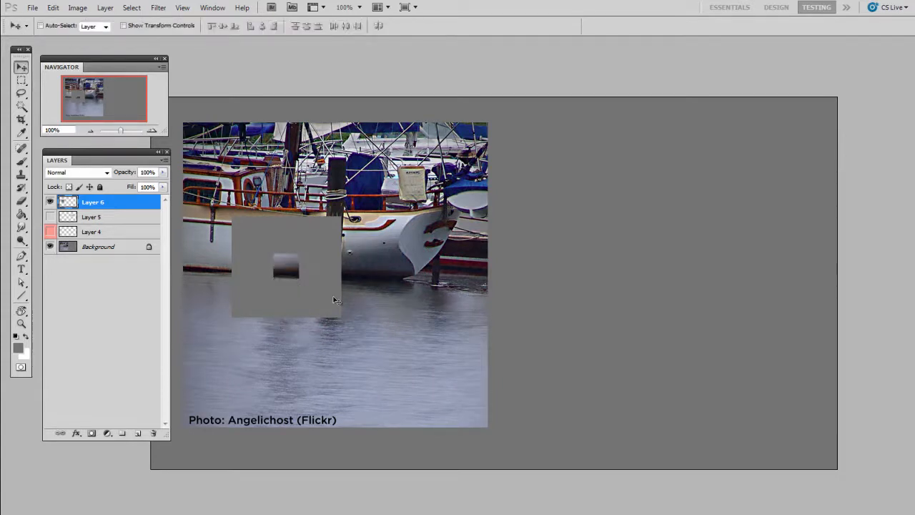
- Move the gray square down so its window frames a patch of water below the boat
drag(286, 269, 374, 358)
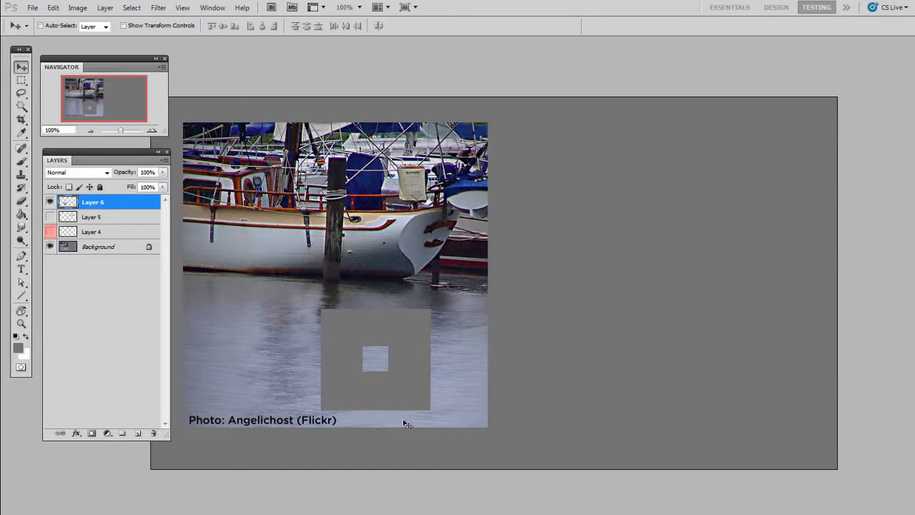
drag(406, 423, 412, 381)
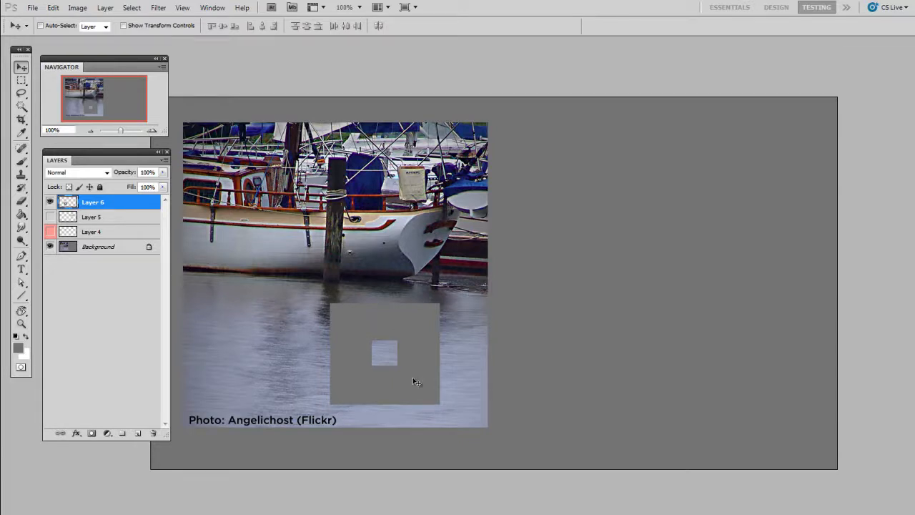
drag(385, 354, 394, 340)
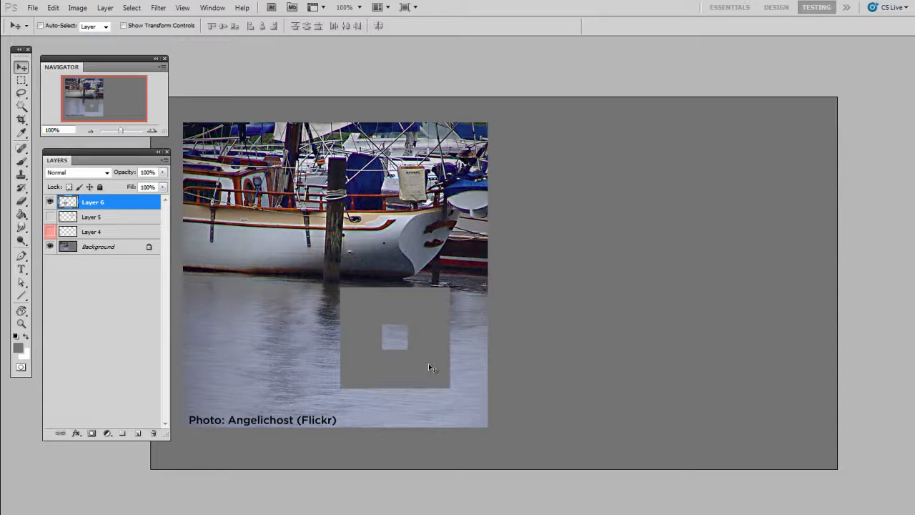
click(50, 202)
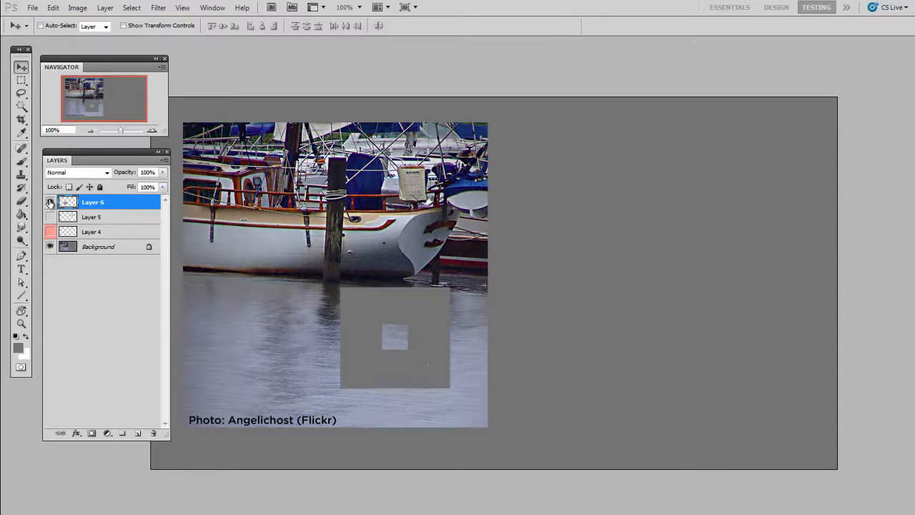